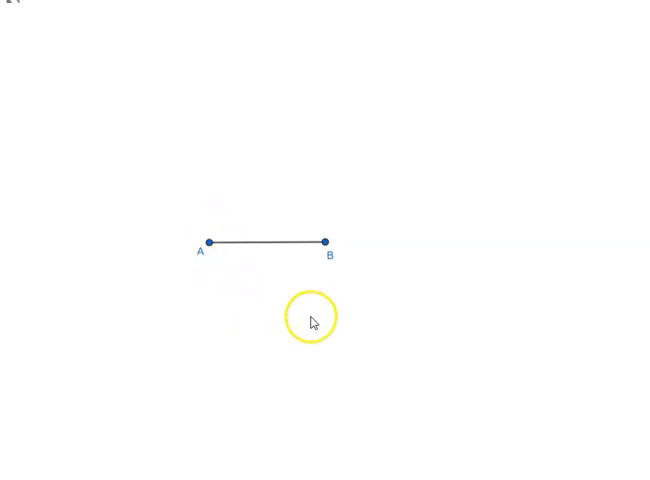
# Place point E on segment AB, under the proportion AB : AE = AE : EB
pyautogui.moveTo(309, 317); pyautogui.dragTo(328, 321)
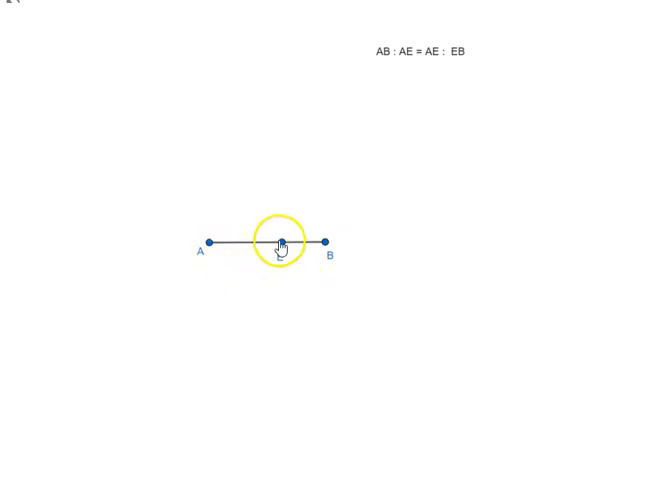
# Delete point E, leaving segment AB undivided beneath the proportion text
pyautogui.moveTo(283, 243); pyautogui.dragTo(213, 243)
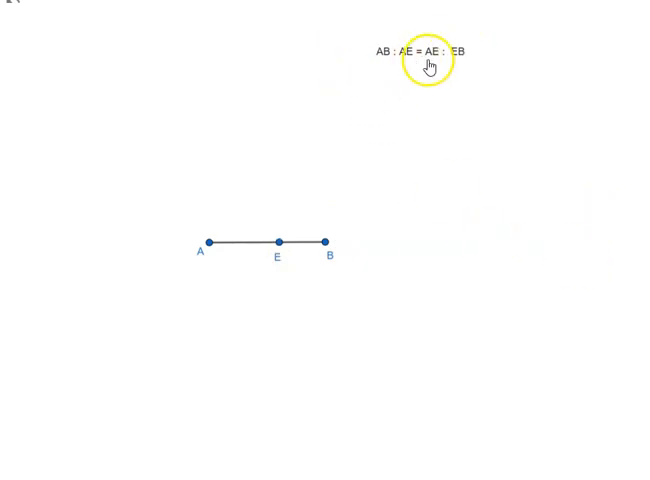
pyautogui.click(427, 62)
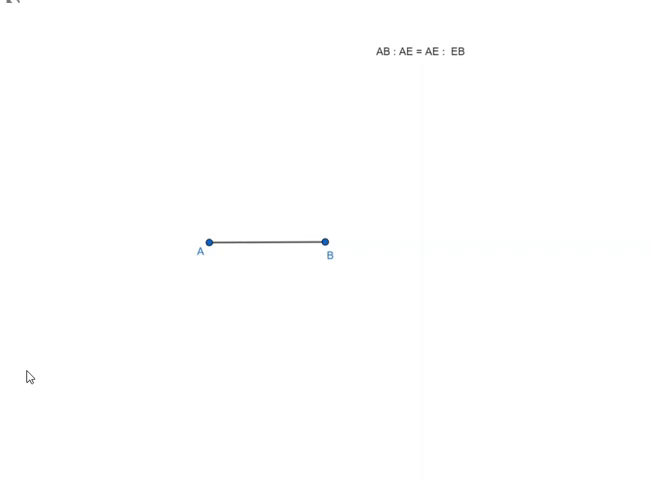
# Erect the square on AB and add its top corners C above A and H above B
pyautogui.click(447, 268)
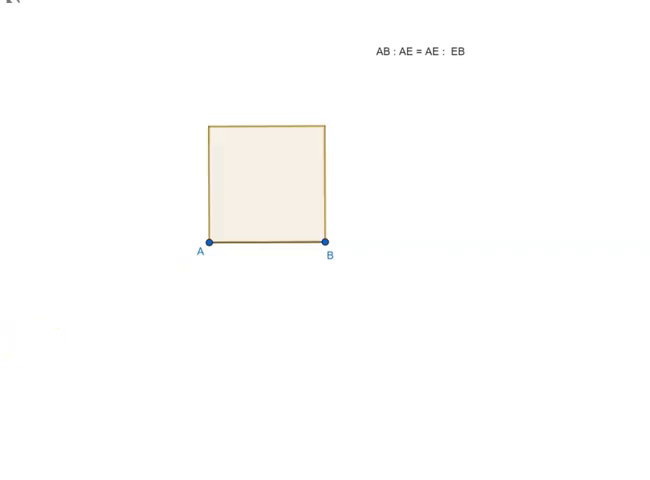
pyautogui.click(208, 128)
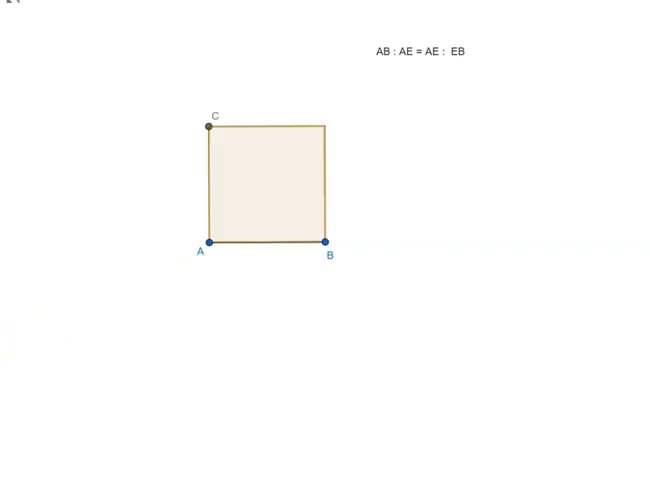
pyautogui.click(209, 124)
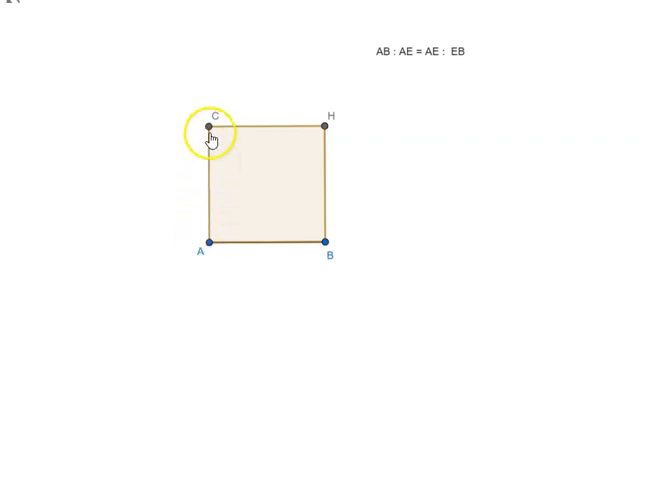
pyautogui.moveTo(111, 278)
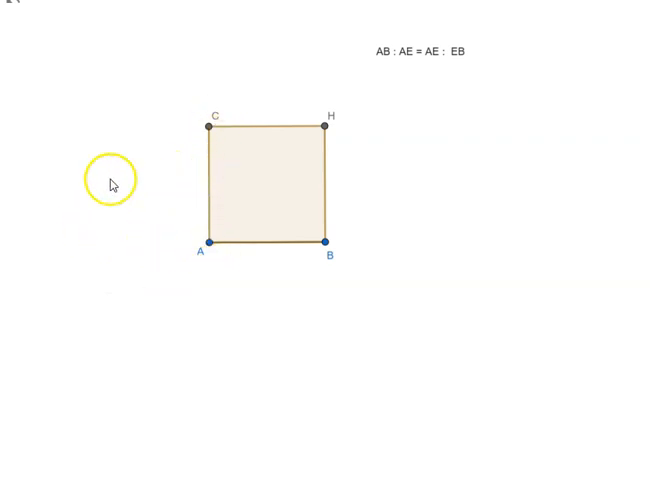
pyautogui.moveTo(85, 278)
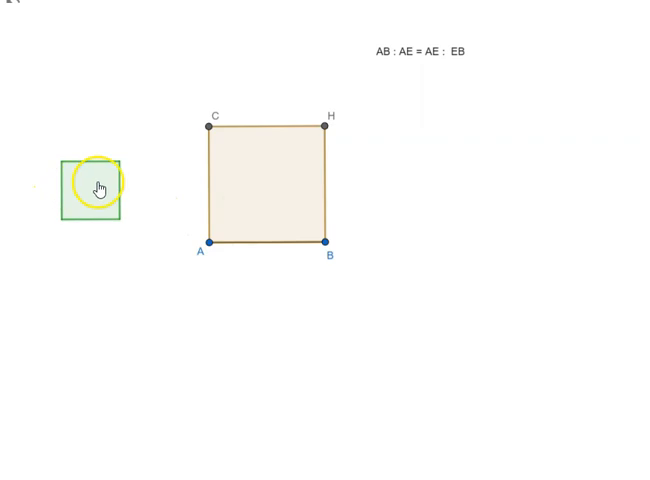
# Move the small green square lower, below the left of the figure, beside the green rectangle
pyautogui.moveTo(92, 188); pyautogui.dragTo(150, 218)
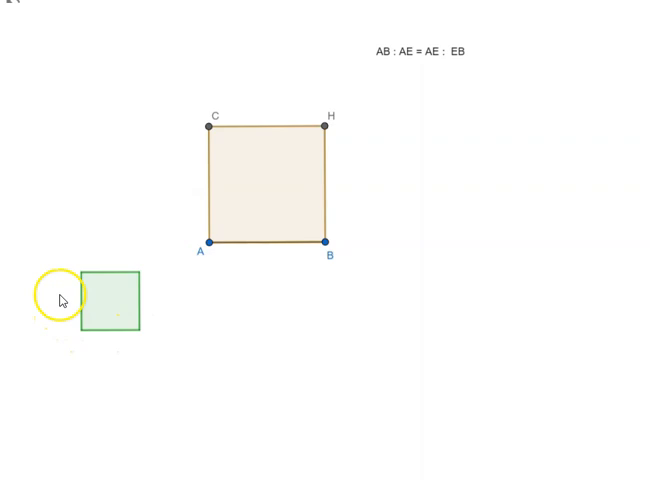
pyautogui.moveTo(110, 300)
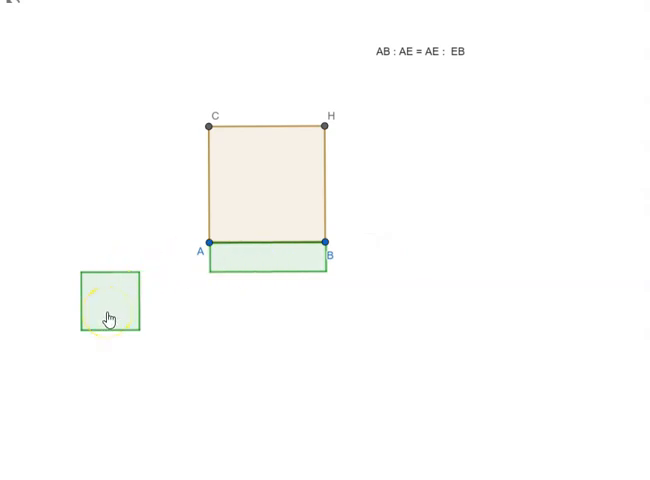
pyautogui.click(112, 306)
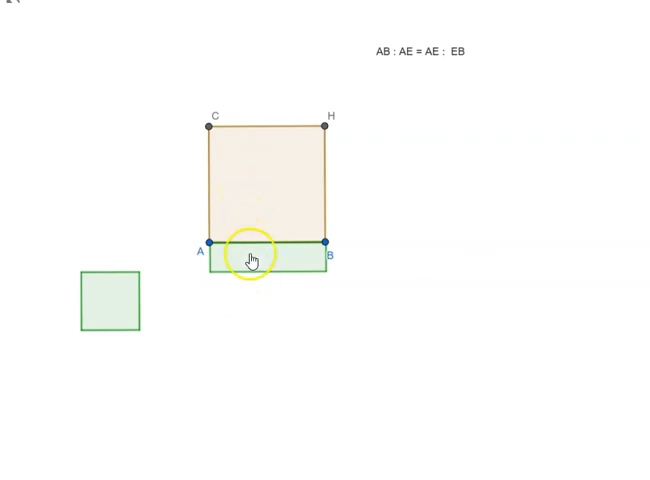
pyautogui.moveTo(116, 316)
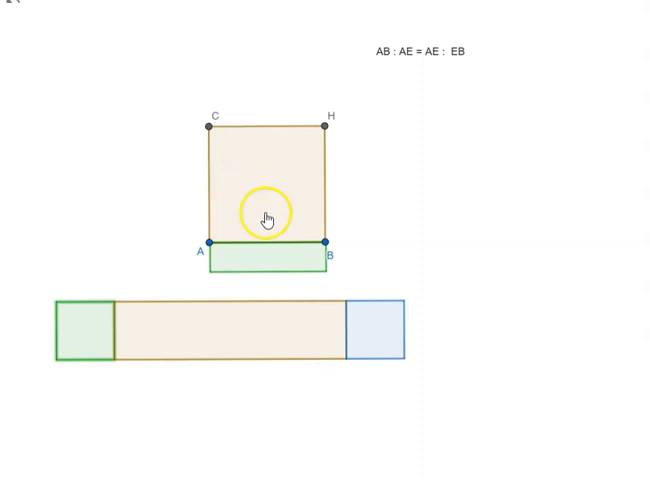
pyautogui.moveTo(378, 328)
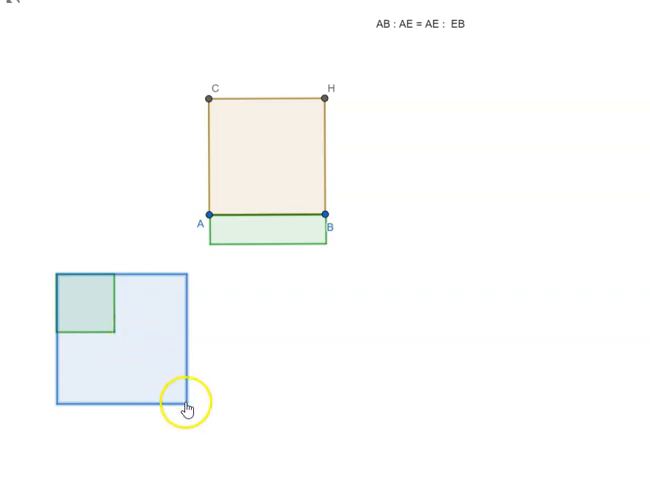
# Drag the green square into the blue square's top-left corner, creating points F, E and D
pyautogui.moveTo(185, 405); pyautogui.dragTo(432, 232)
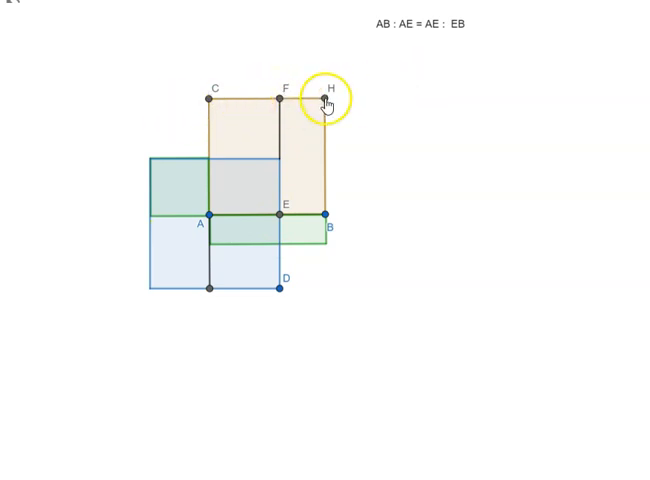
pyautogui.moveTo(282, 218)
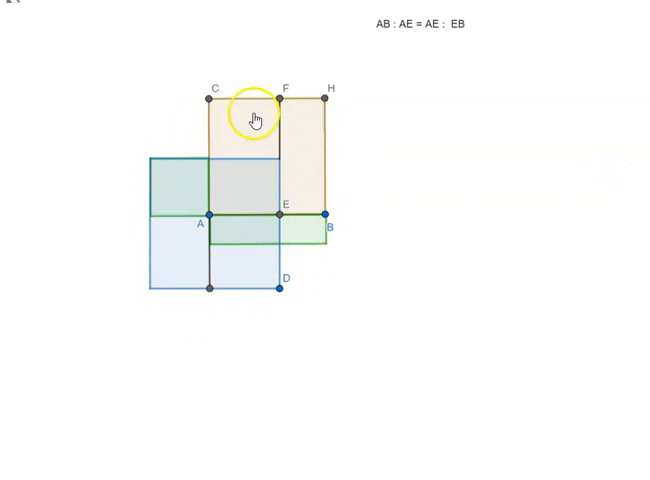
pyautogui.moveTo(449, 34)
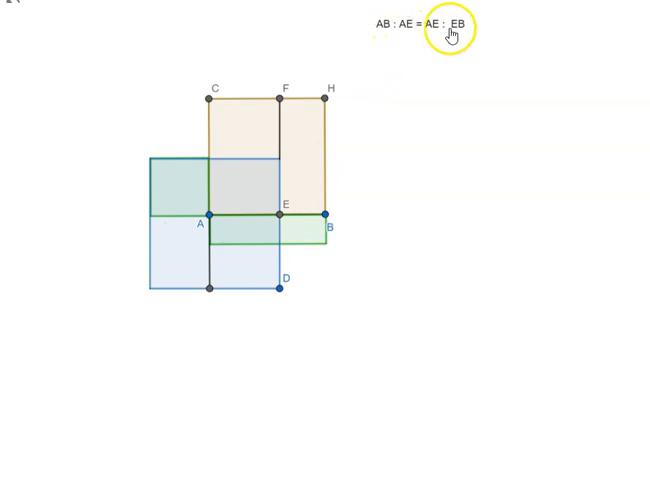
pyautogui.moveTo(424, 62)
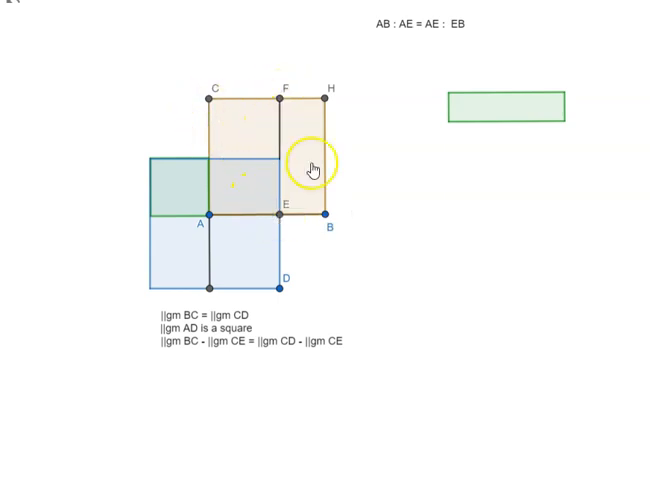
# Reposition the green rectangle to set it aside from the proof lines on parallelograms AD and FB
pyautogui.moveTo(312, 168); pyautogui.dragTo(233, 192)
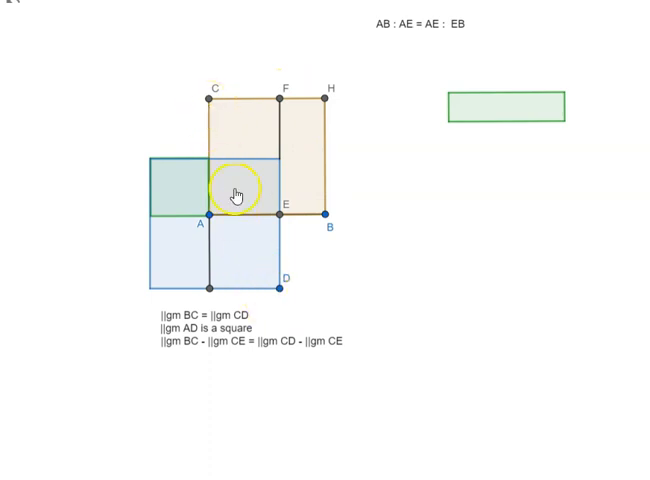
pyautogui.click(232, 193)
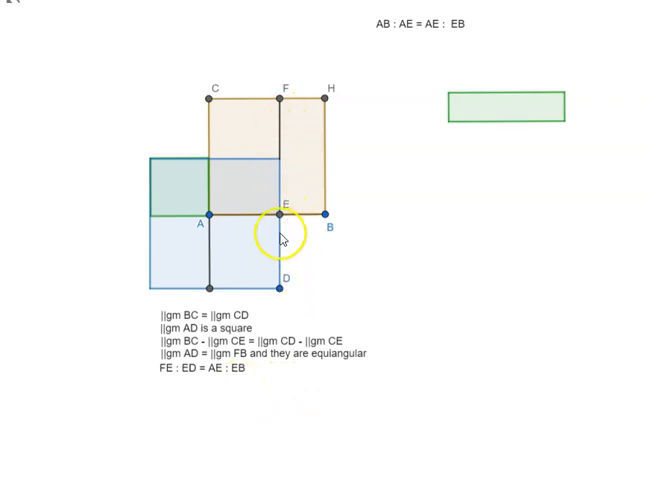
pyautogui.moveTo(297, 228)
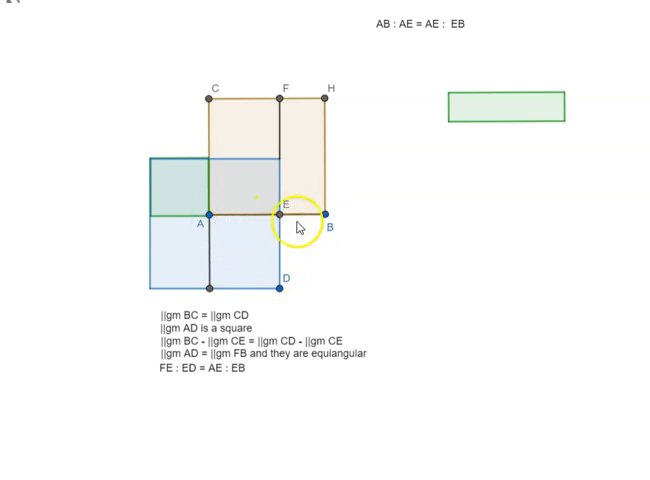